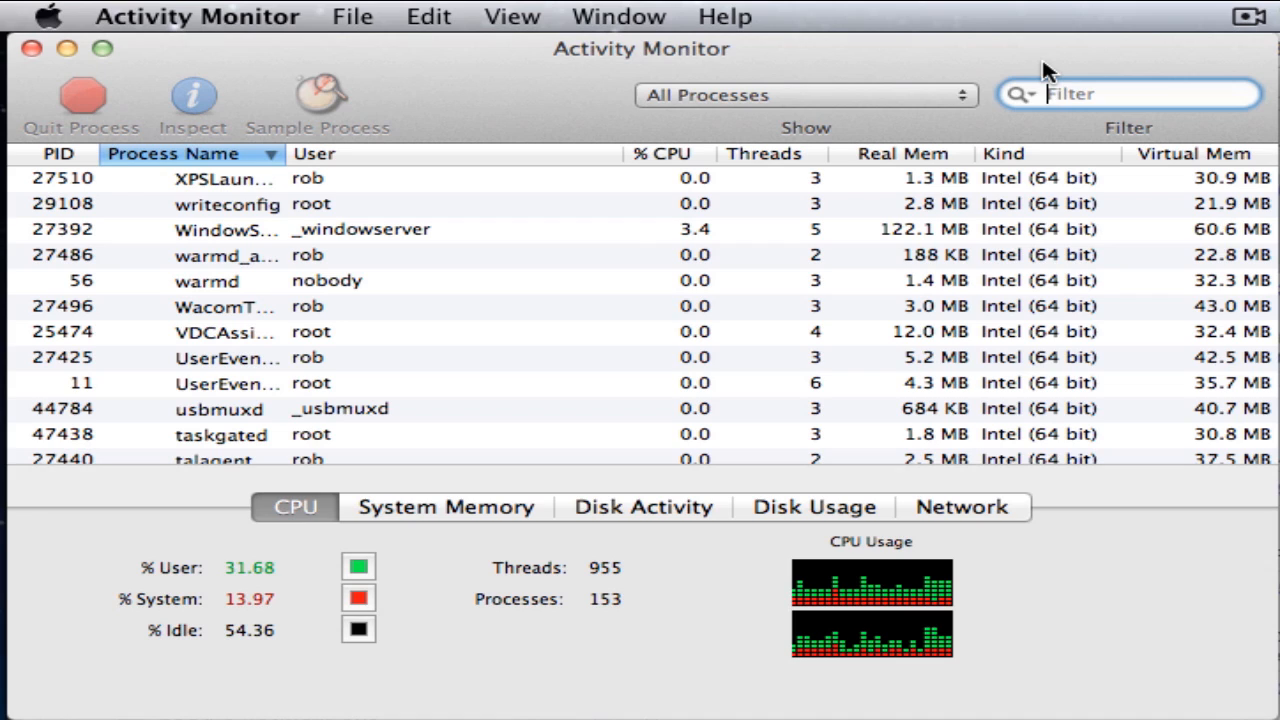
mouse_move(470, 382)
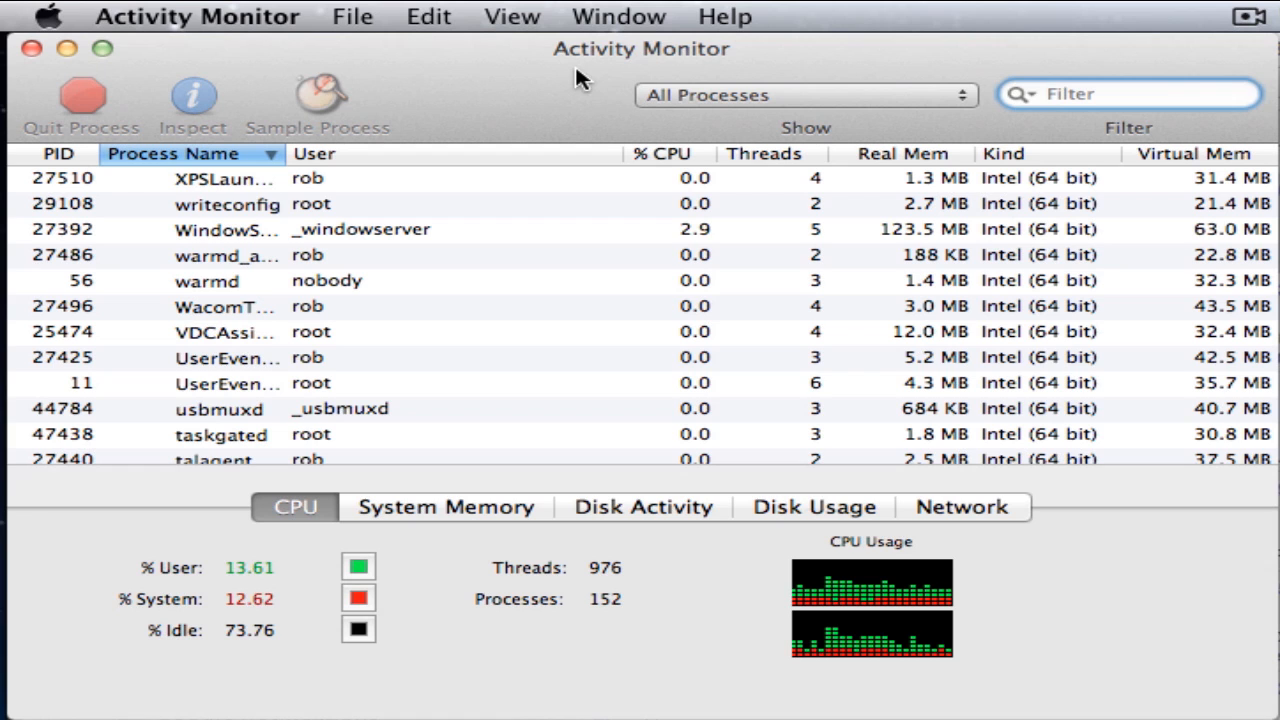
mouse_move(248, 210)
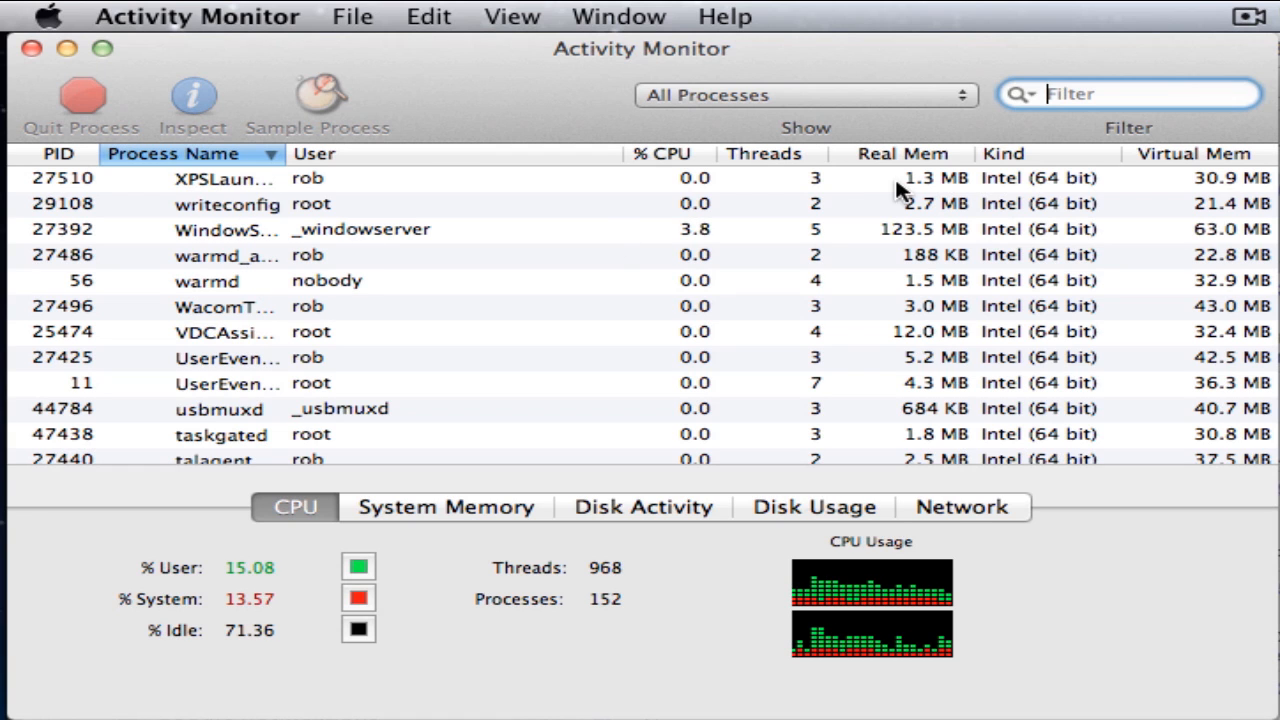
Filter the process list to 'imagent' and select that process
text(imagent)
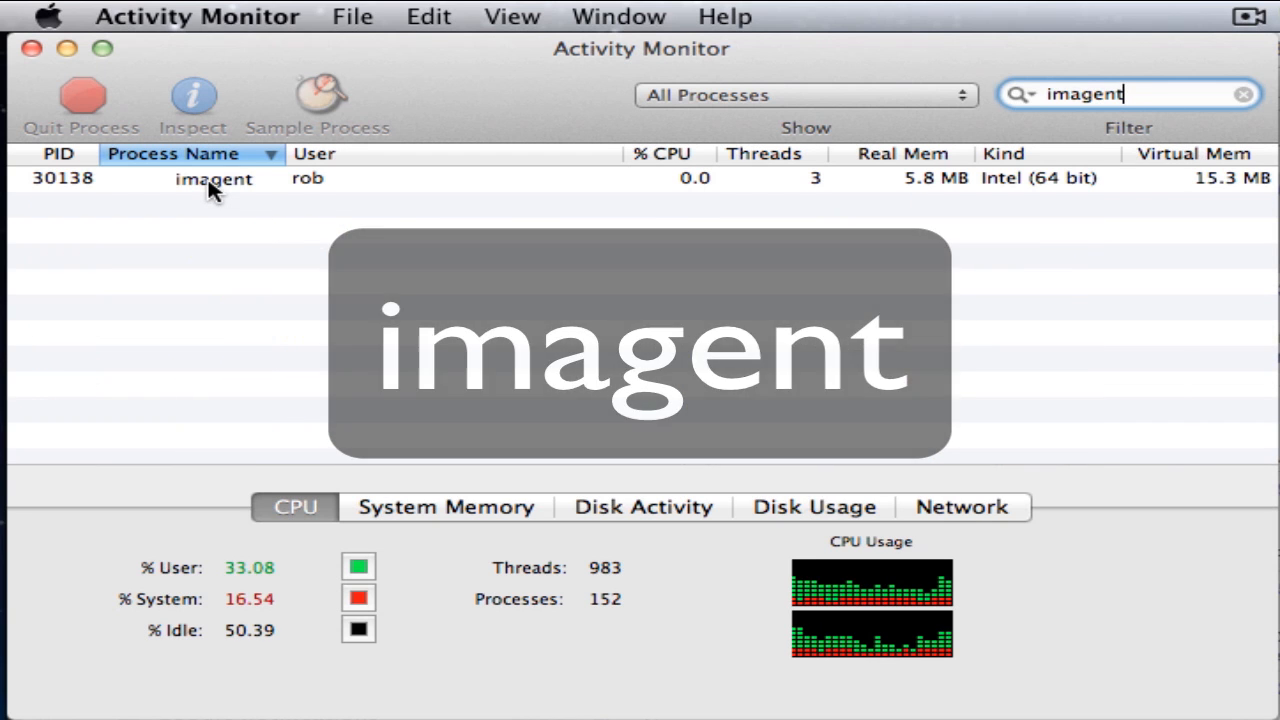
click(212, 178)
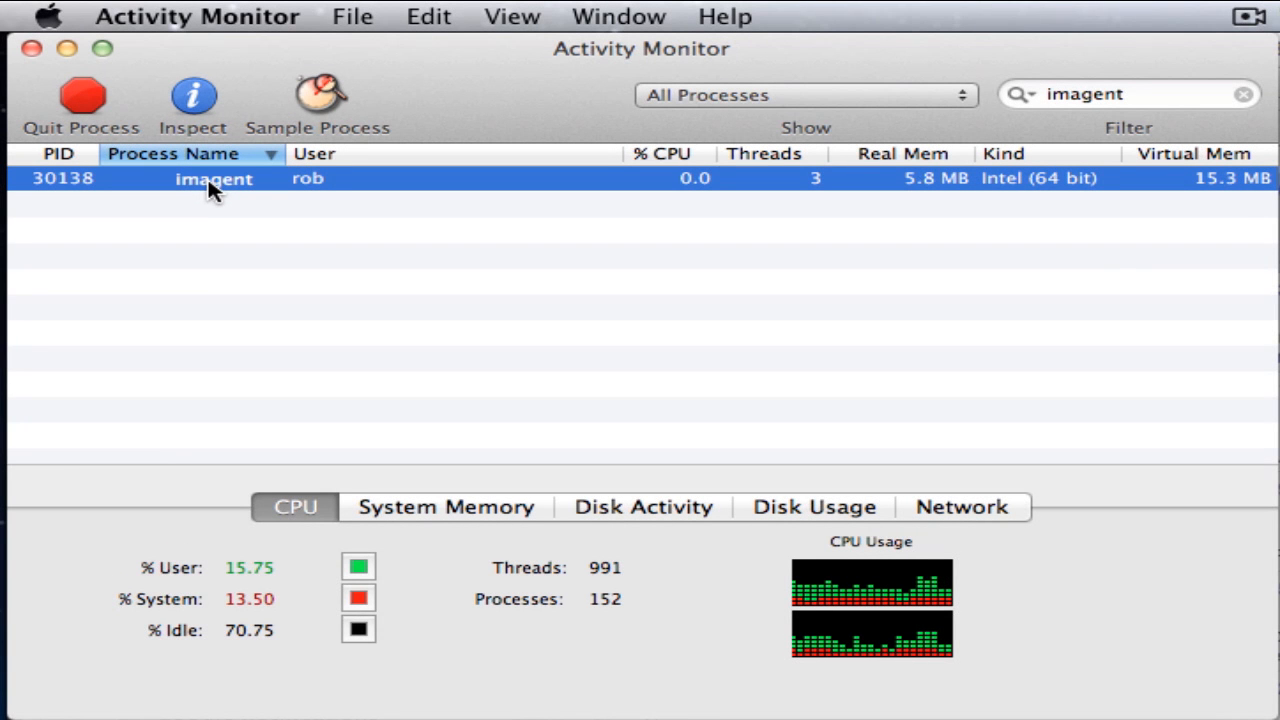
mouse_move(200, 148)
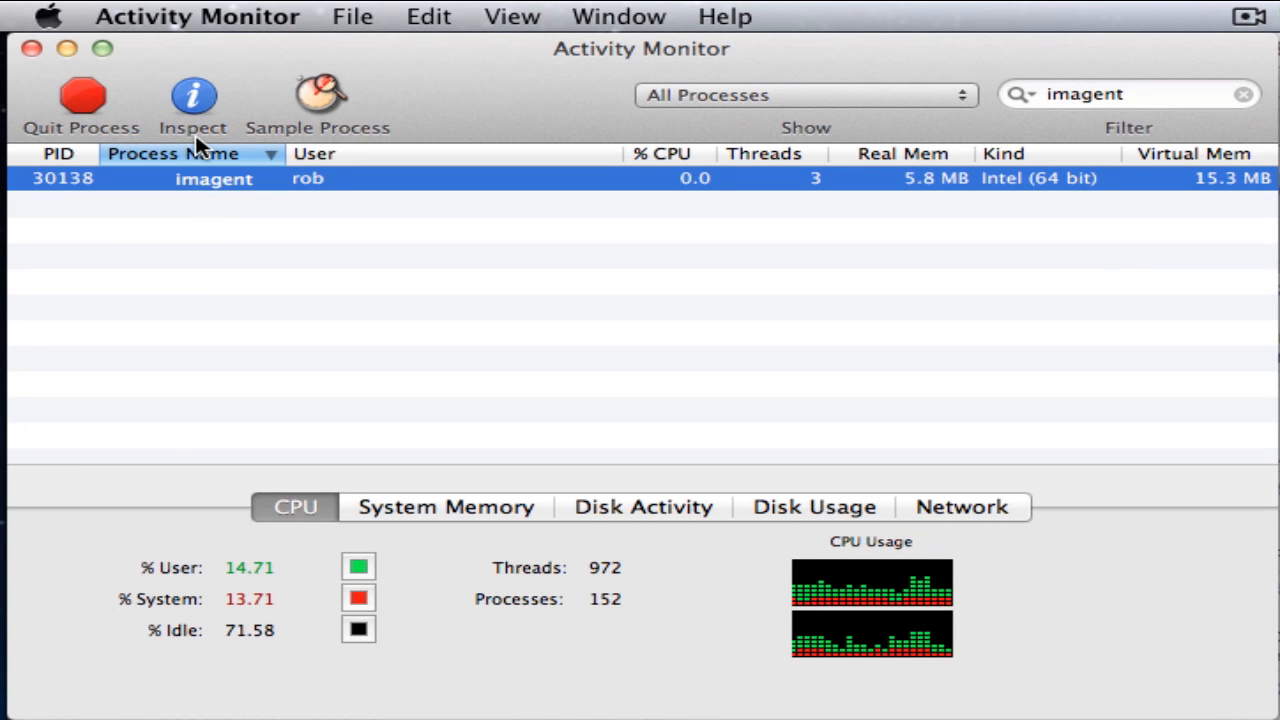
Force quit imagent so it relaunches under new PID 30182
click(80, 100)
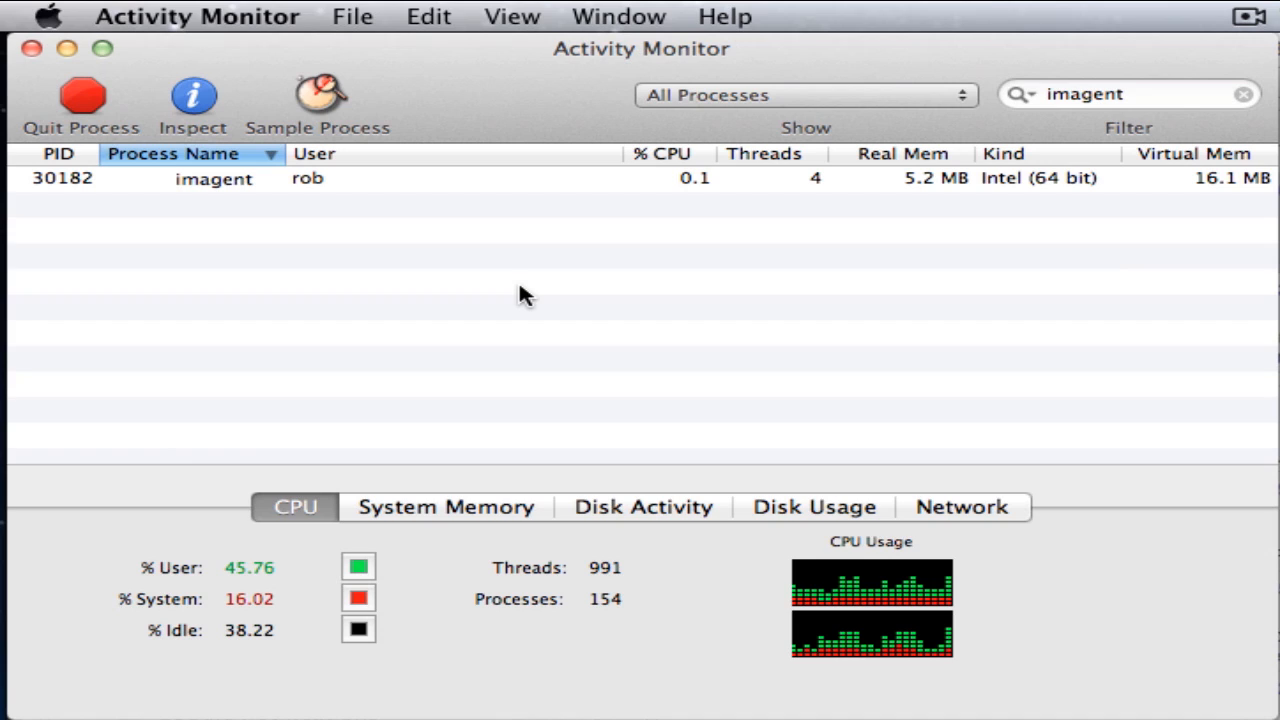
mouse_move(584, 248)
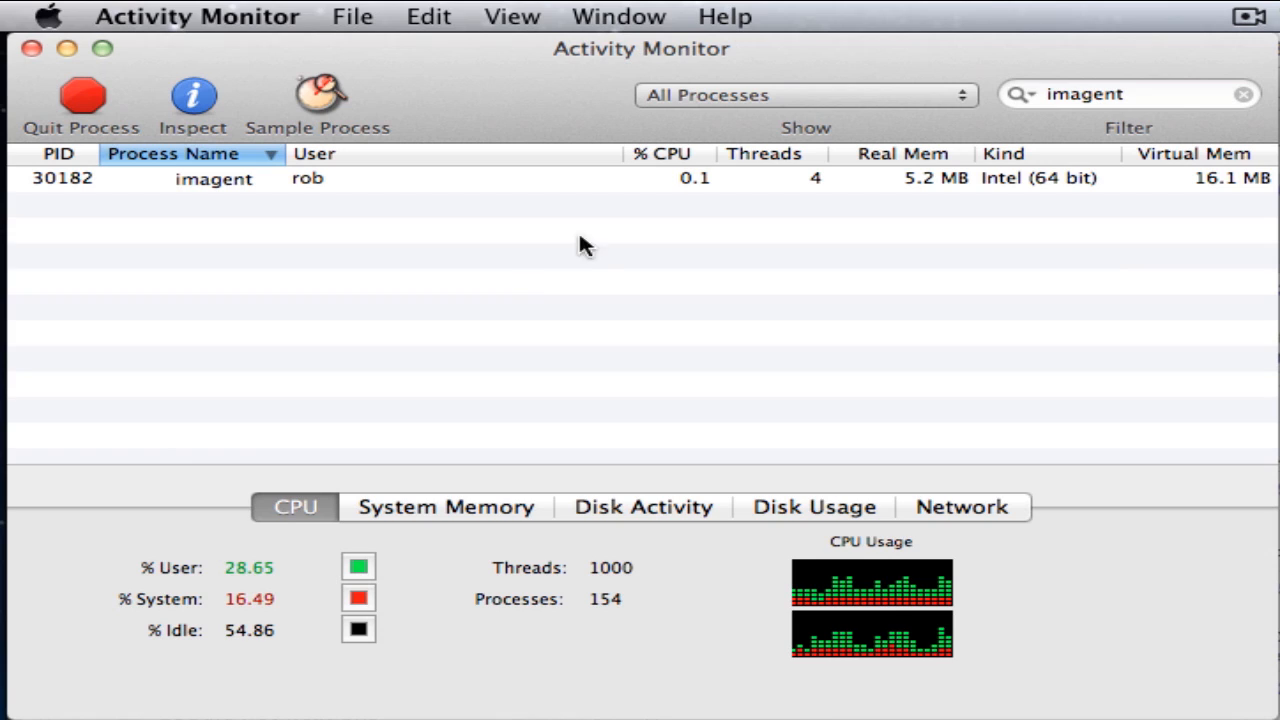